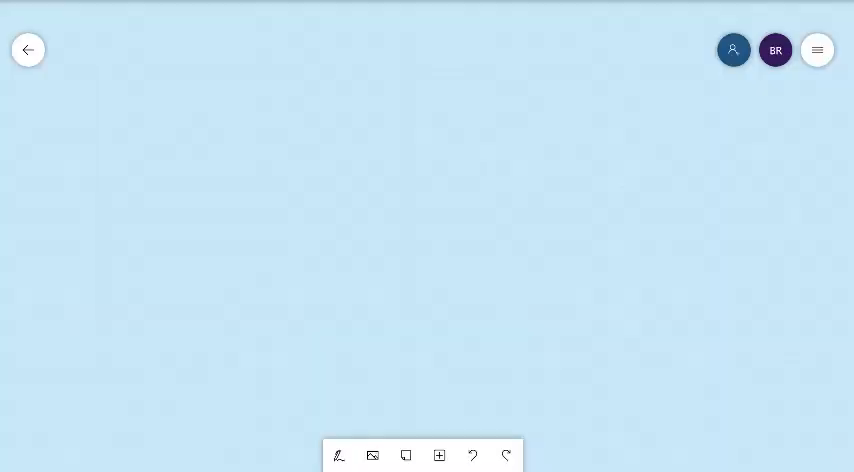
Handwrite the title "Identity Paradoxes – The Ship of Theseus" in black ink and begin a heading below it
left_click(340, 456)
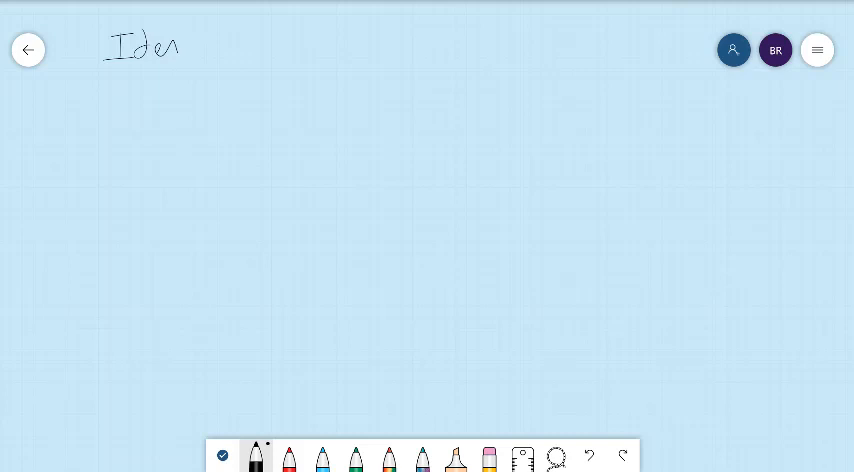
left_click_drag(150, 44, 220, 44)
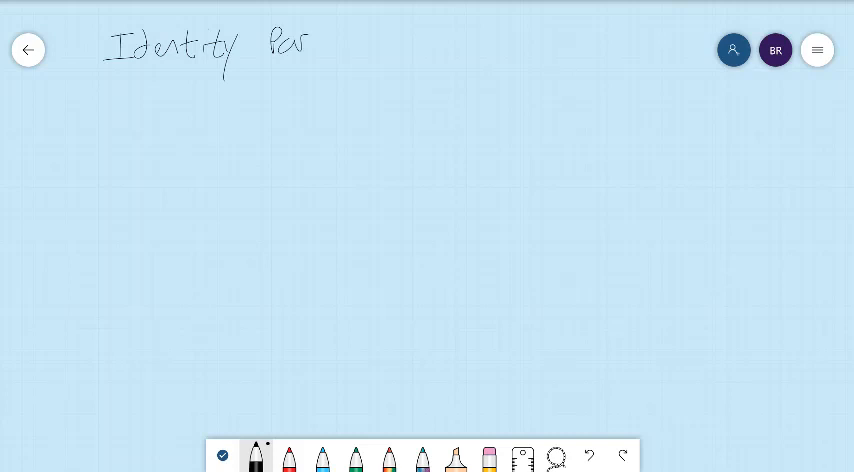
left_click_drag(308, 42, 352, 42)
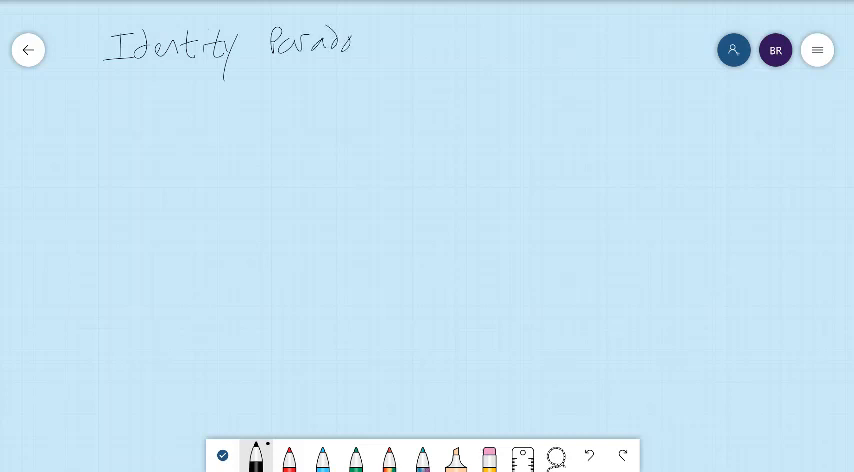
left_click_drag(344, 44, 400, 44)
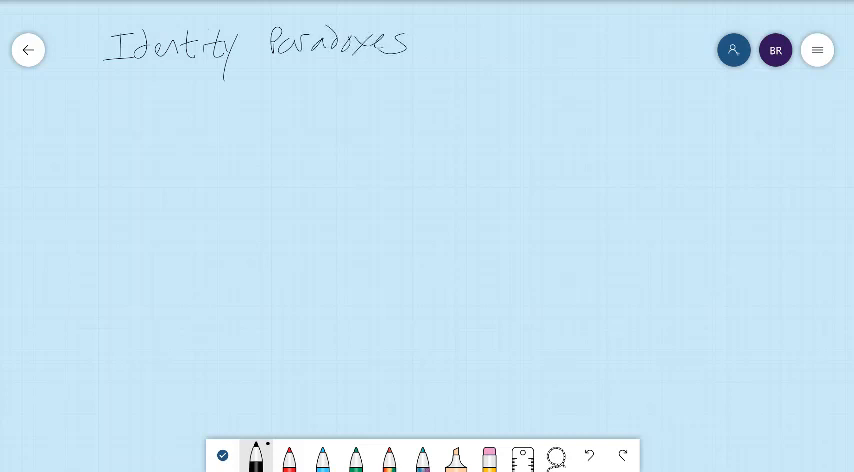
left_click_drag(420, 42, 466, 42)
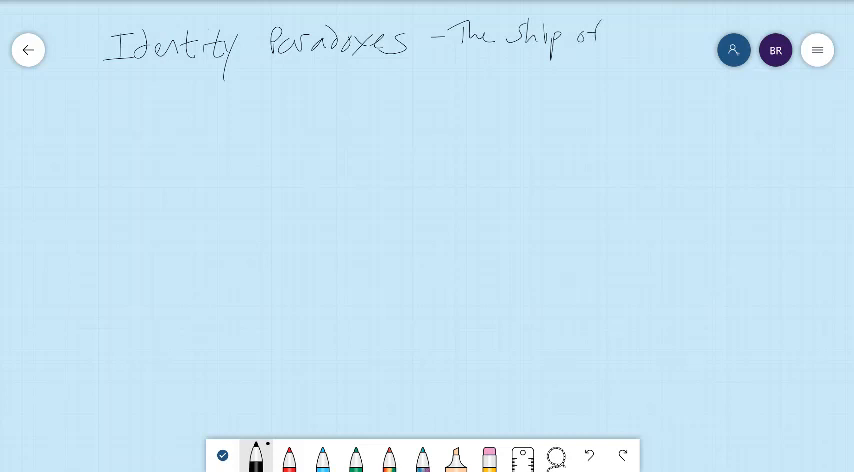
left_click_drag(610, 40, 660, 44)
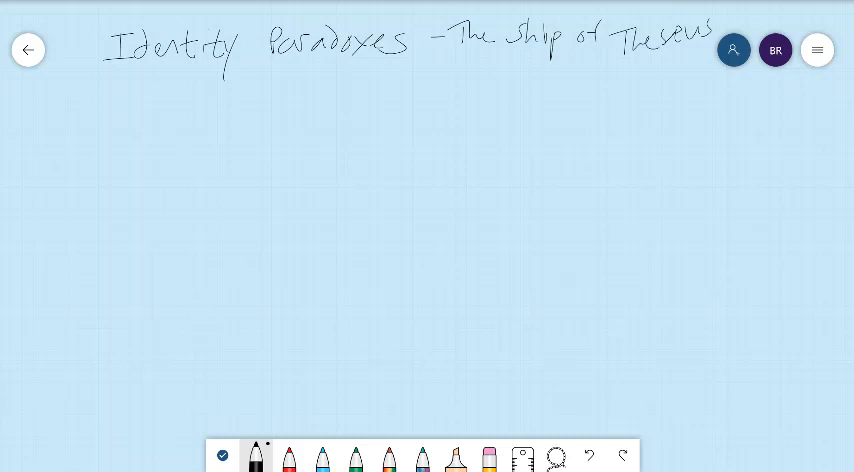
left_click_drag(122, 144, 158, 138)
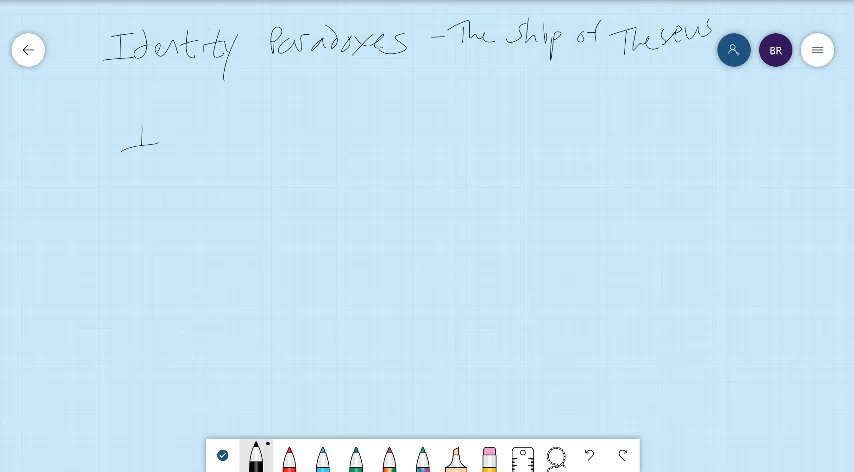
Write the heading "Identity & Distinctness" and point 1 "Numerical Identity/distinctness" beneath it
left_click_drag(120, 140, 200, 144)
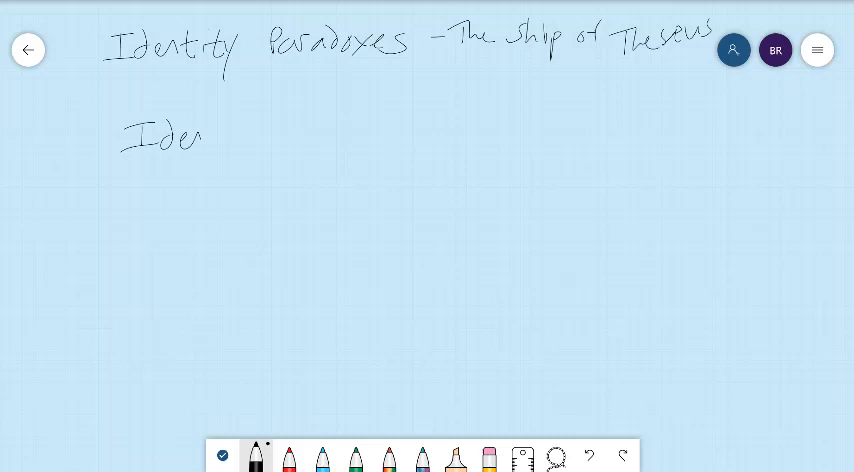
left_click_drag(180, 136, 244, 136)
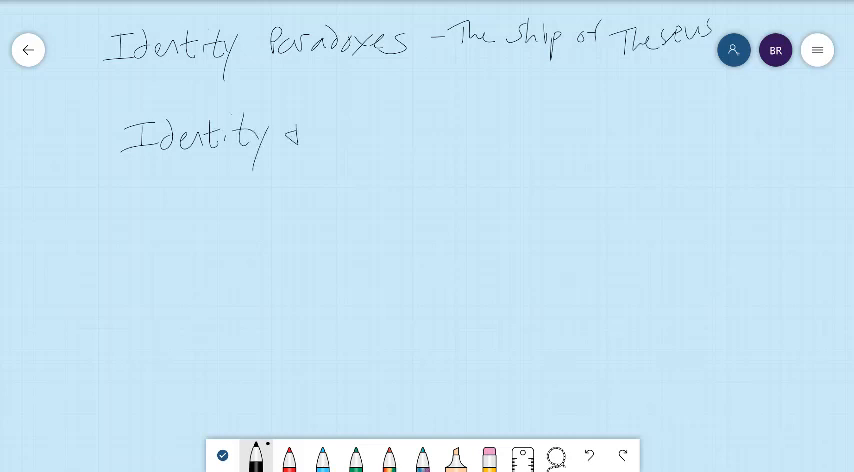
left_click_drag(360, 126, 376, 150)
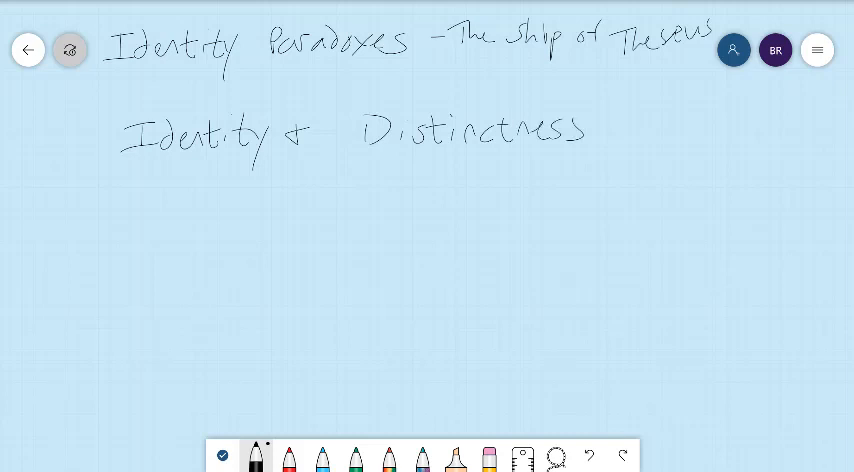
scroll("down", 3)
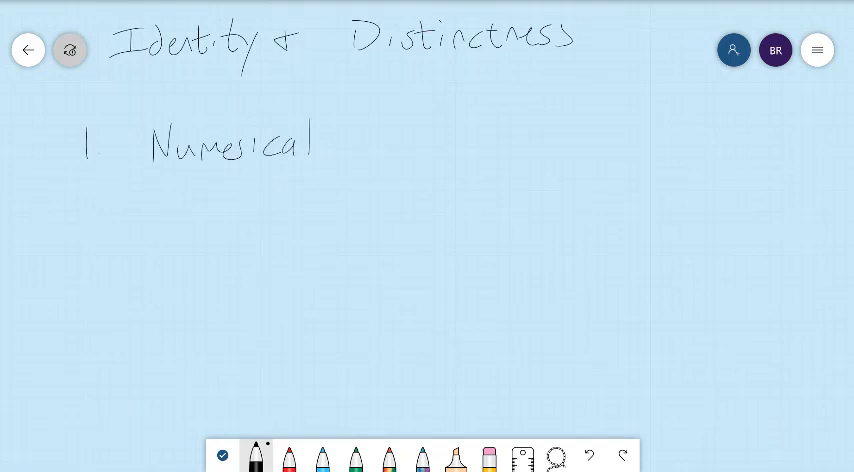
type("Identity /distinctness")
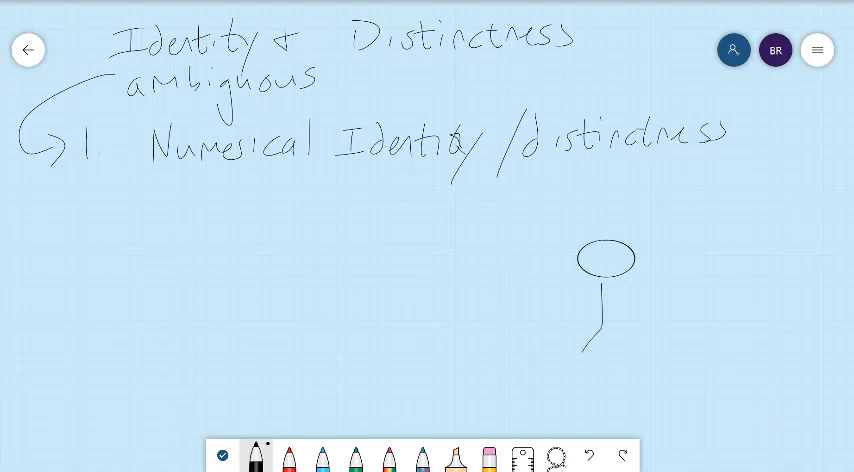
Draw "4 year old JB" and a smiling "JB now" stick figure on a 1995–2020 timeline
left_click_drag(576, 296, 624, 350)
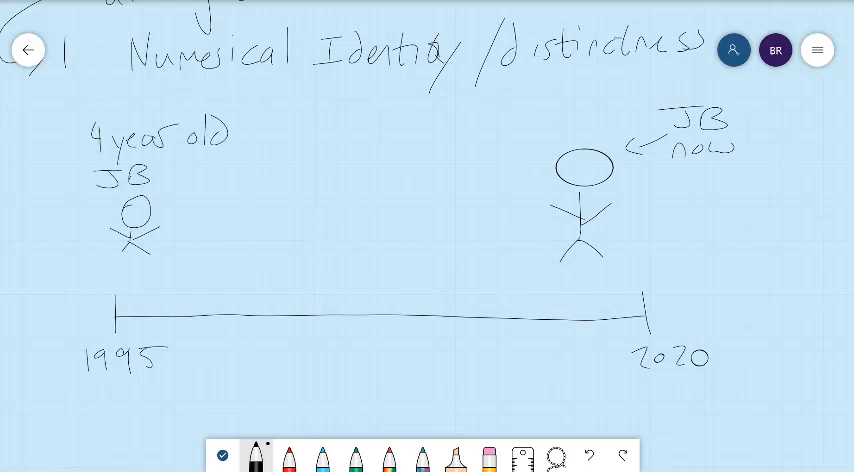
left_click_drag(570, 160, 596, 176)
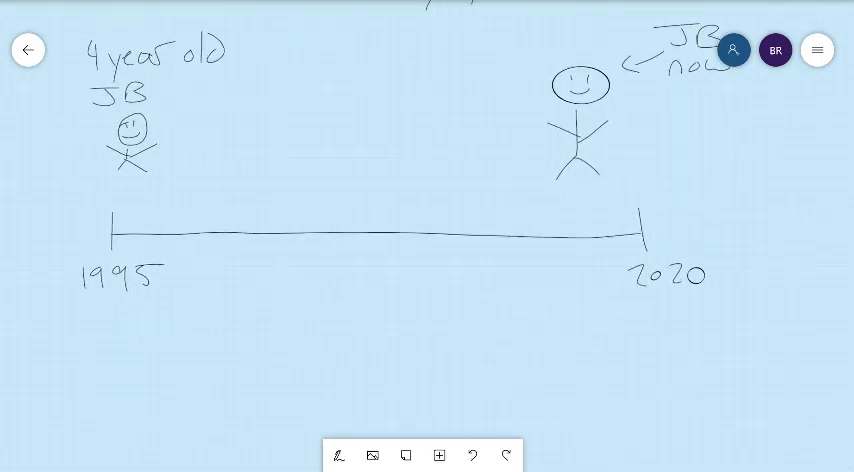
Note under the timeline that JB is now numerically identical with 4-year-old JB despite change
left_click(340, 456)
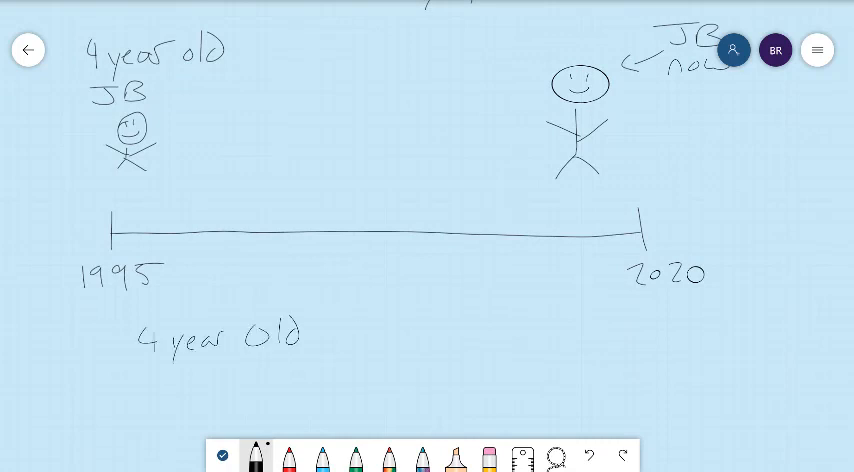
type("JB is now")
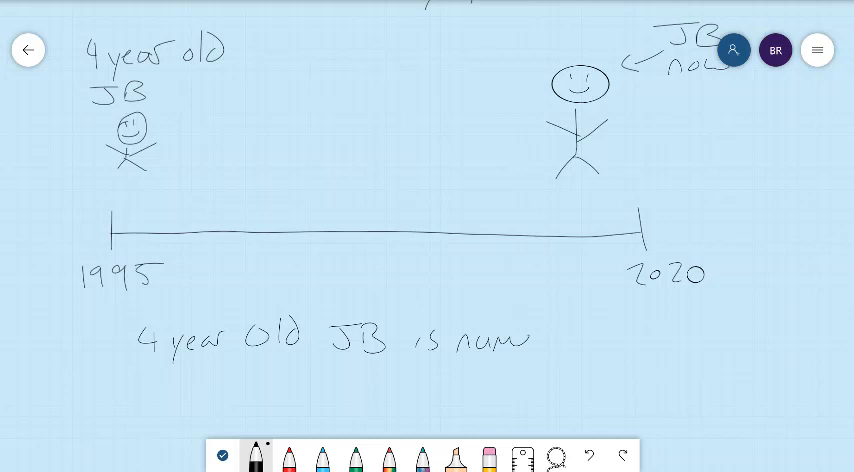
type("numerically identica")
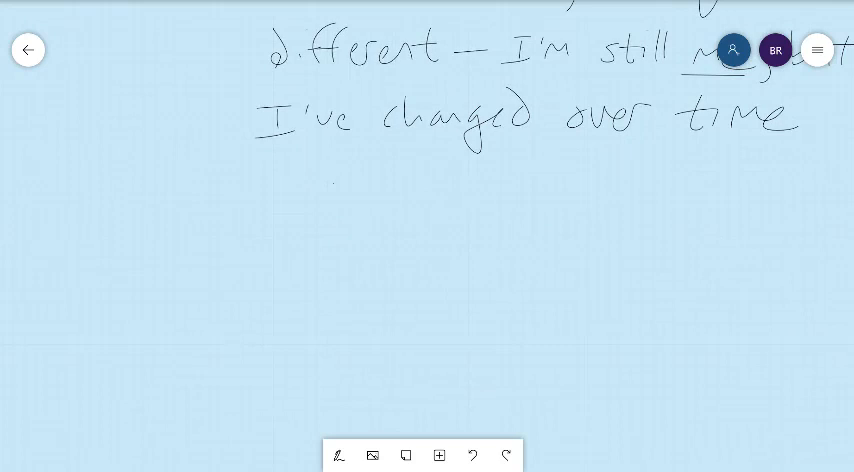
scroll("down", 3)
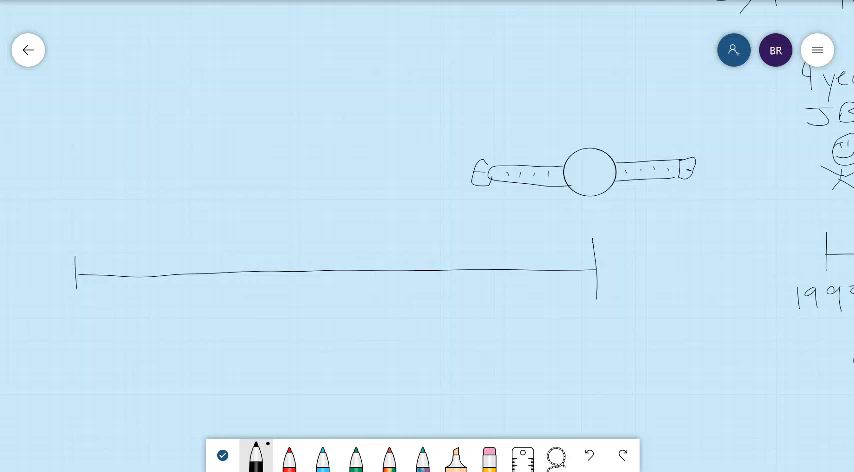
Duplicate the watch above a WWII–2020 timeline and start point 2 "Qualitative identity & distinctness"
left_click_drag(592, 172, 604, 168)
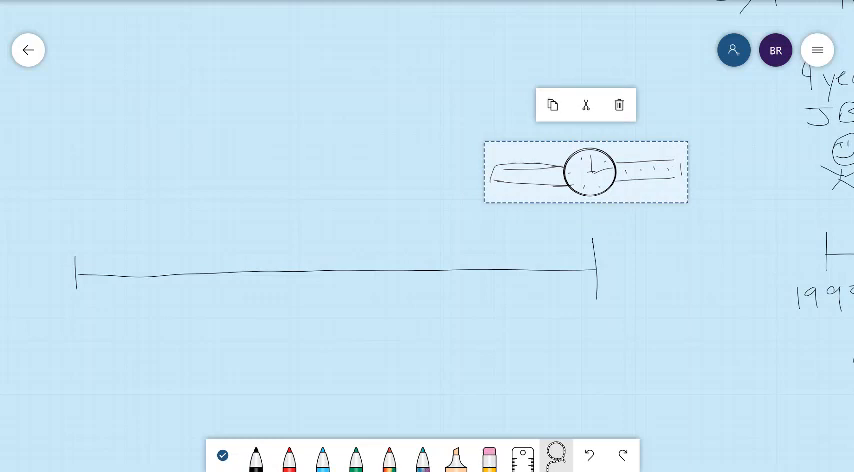
left_click(552, 104)
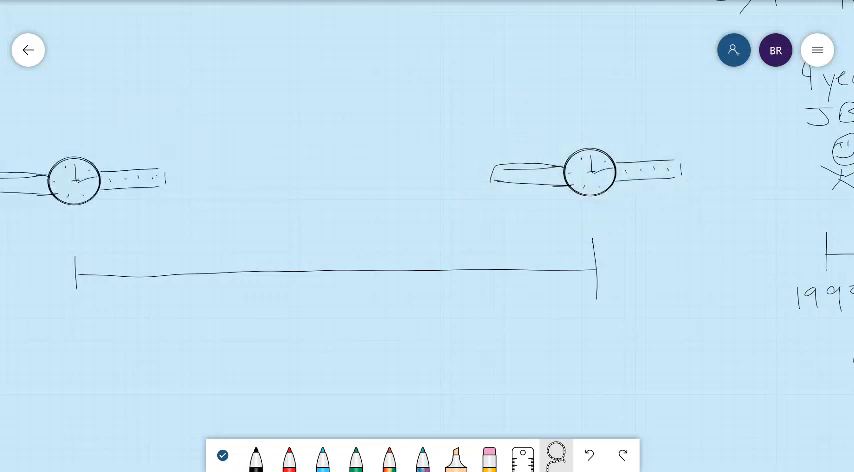
left_click(256, 456)
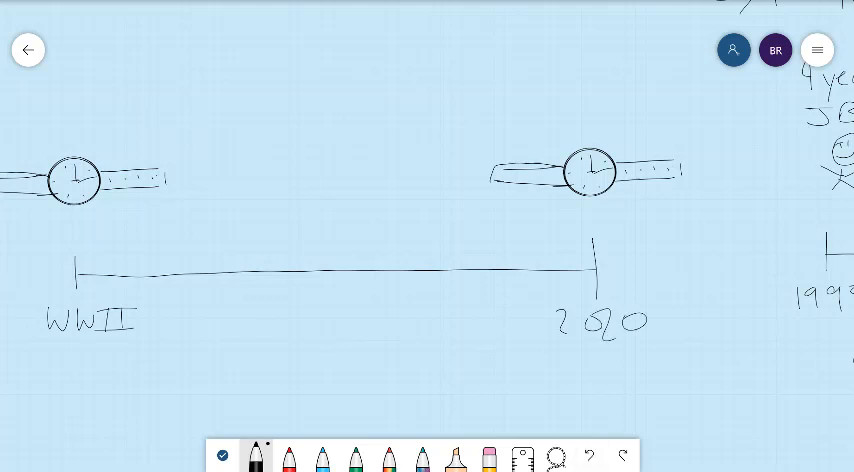
type("Numeric")
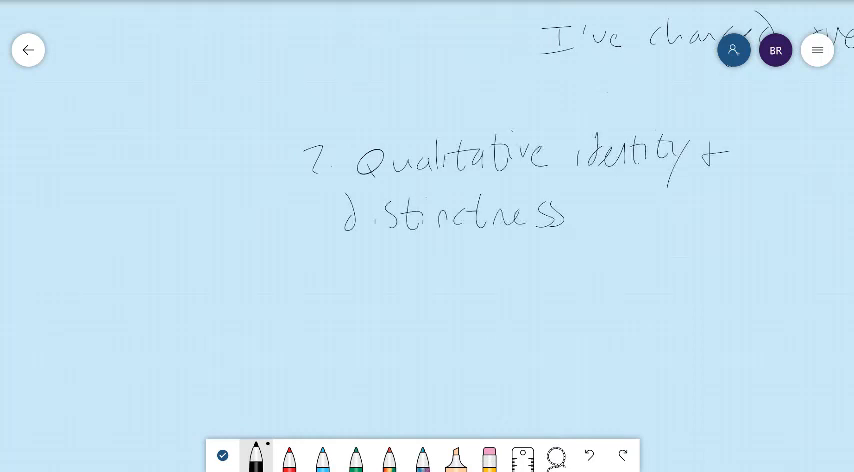
Write "I have two identical dogs", draw a dog and duplicate it as Ollie and Copper
left_click_drag(330, 276, 560, 290)
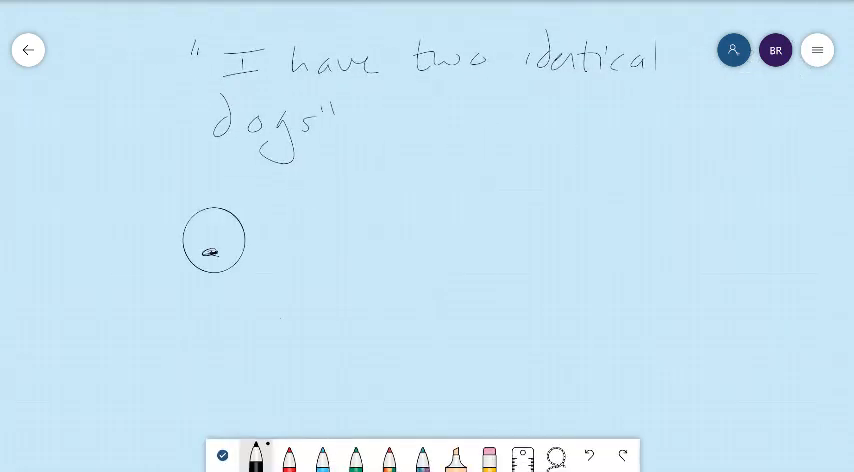
left_click_drag(200, 220, 264, 310)
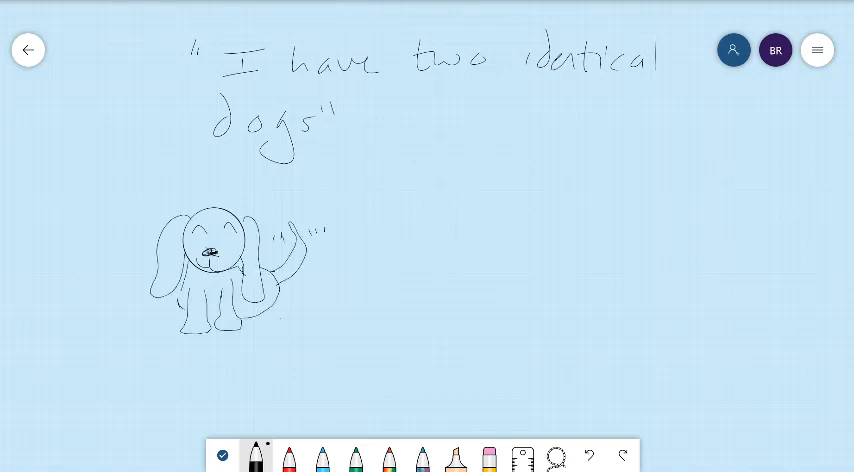
left_click(556, 456)
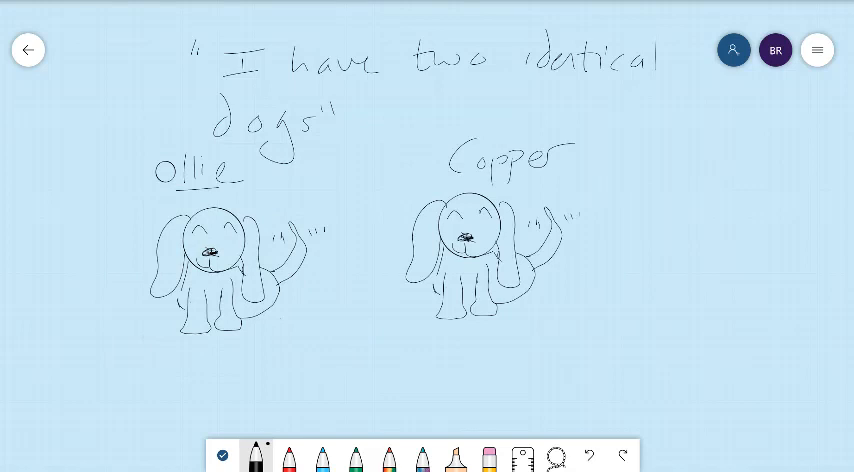
left_click(458, 454)
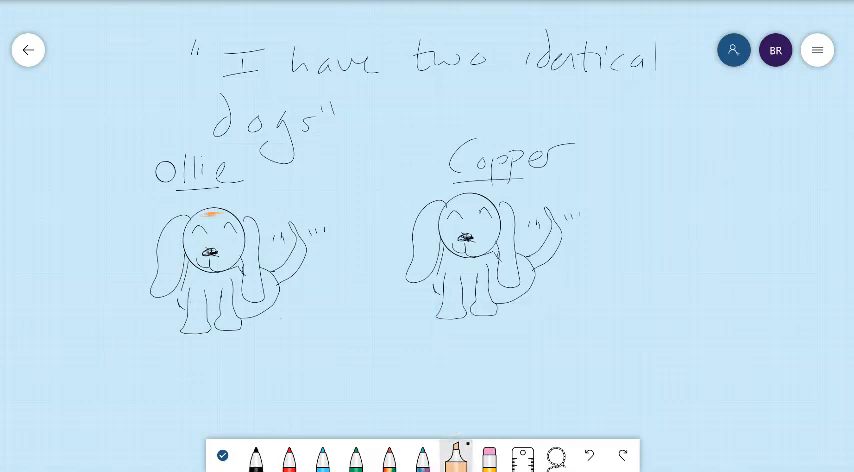
Colour matching orange patches on the ears and bodies of Ollie and Copper
left_click(460, 456)
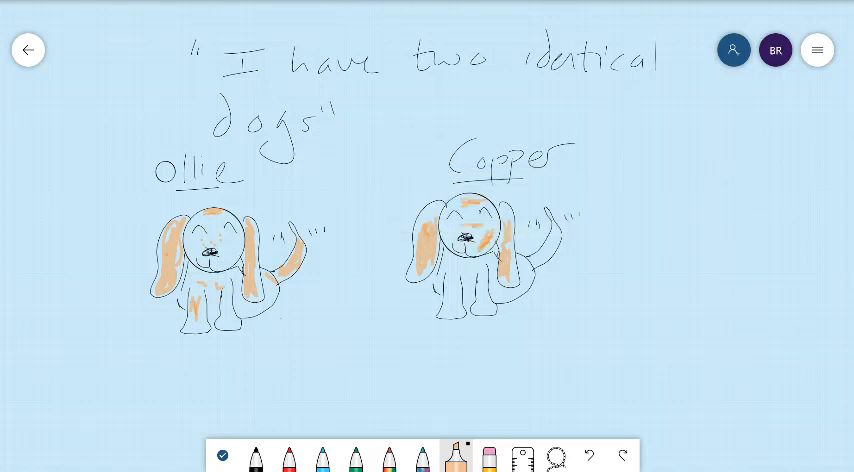
left_click_drag(456, 270, 480, 290)
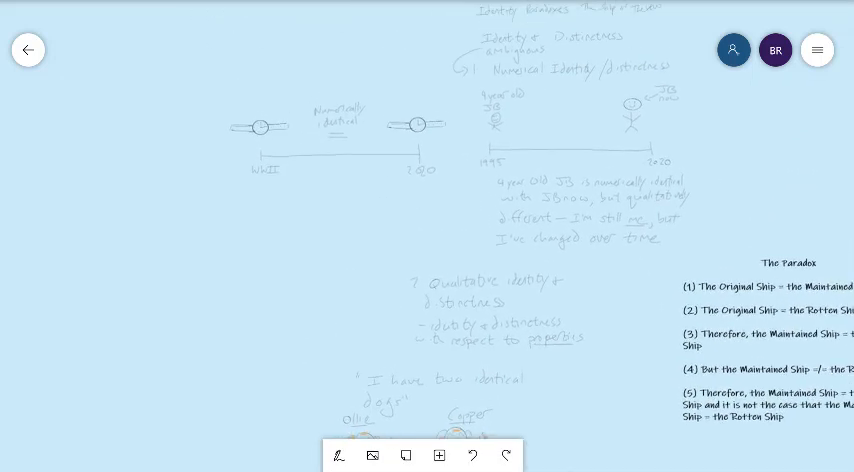
scroll("down", 3)
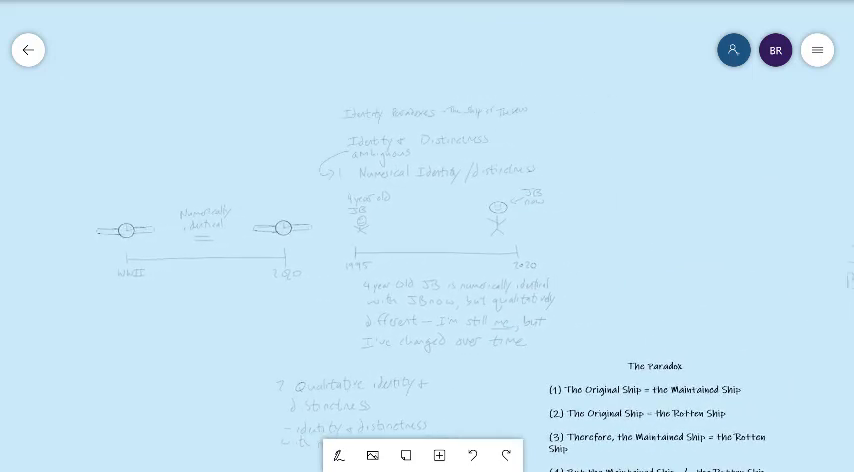